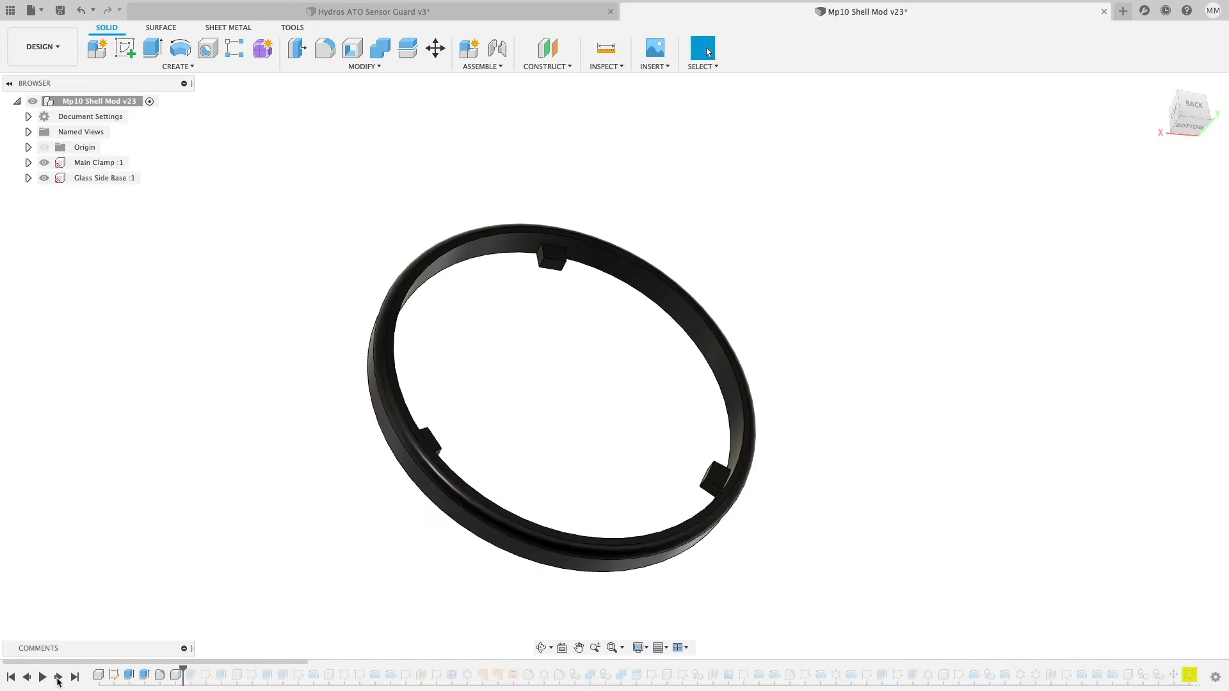
# Step: Play back the Mp10 Shell Mod design history to review the sculpted Shell Cover blade
pyautogui.click(58, 677)
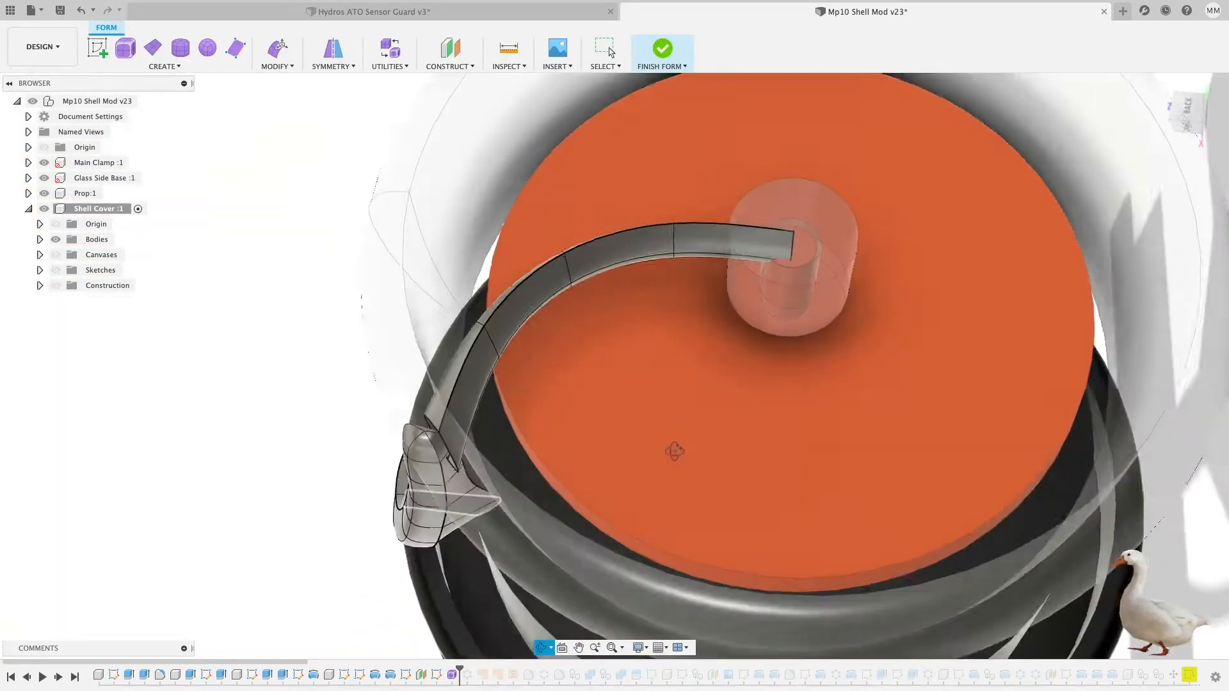
pyautogui.click(660, 49)
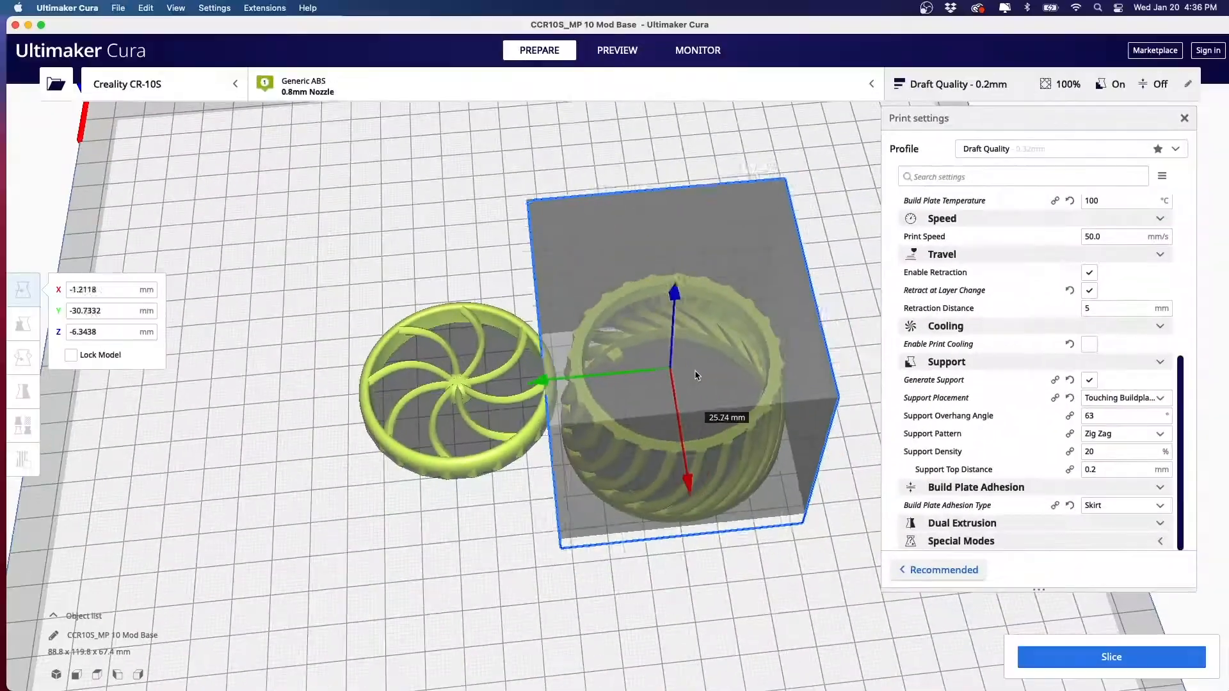
# Step: Confirm the draft ABS print setup with supports and skirt for the MP10 base and cover
pyautogui.click(1111, 656)
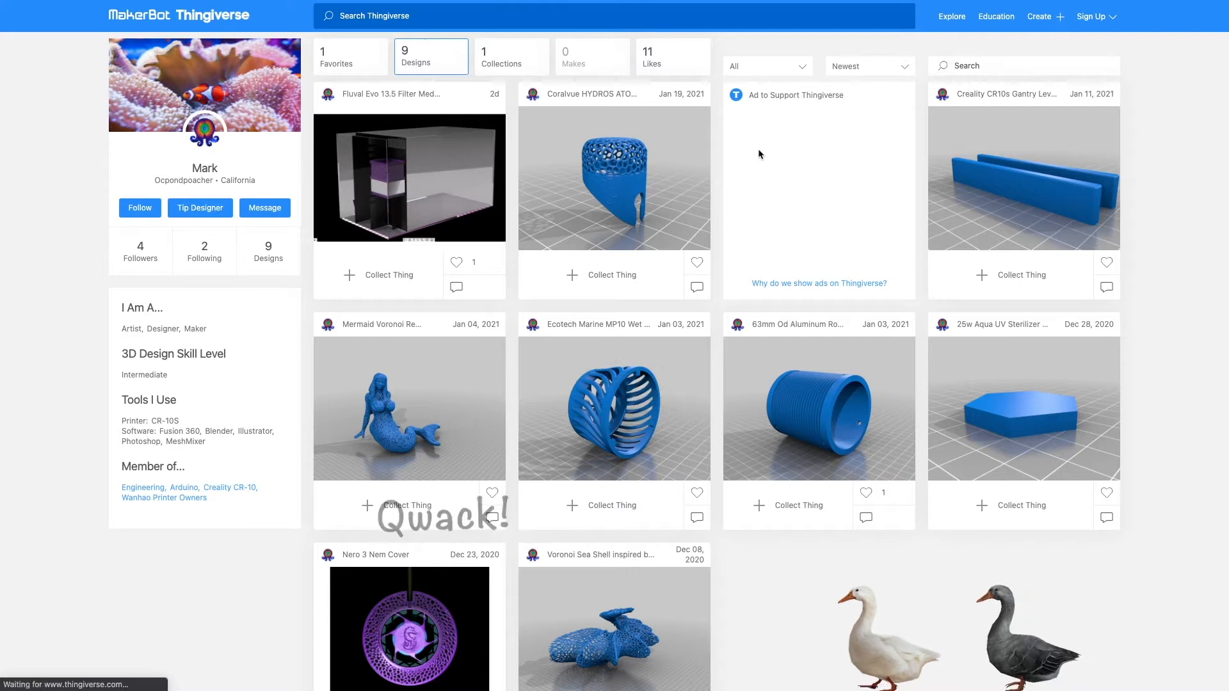
# Step: View the MP10 Wet Side Cover Mod gallery photos, then its tags and Creative Commons license
pyautogui.click(614, 407)
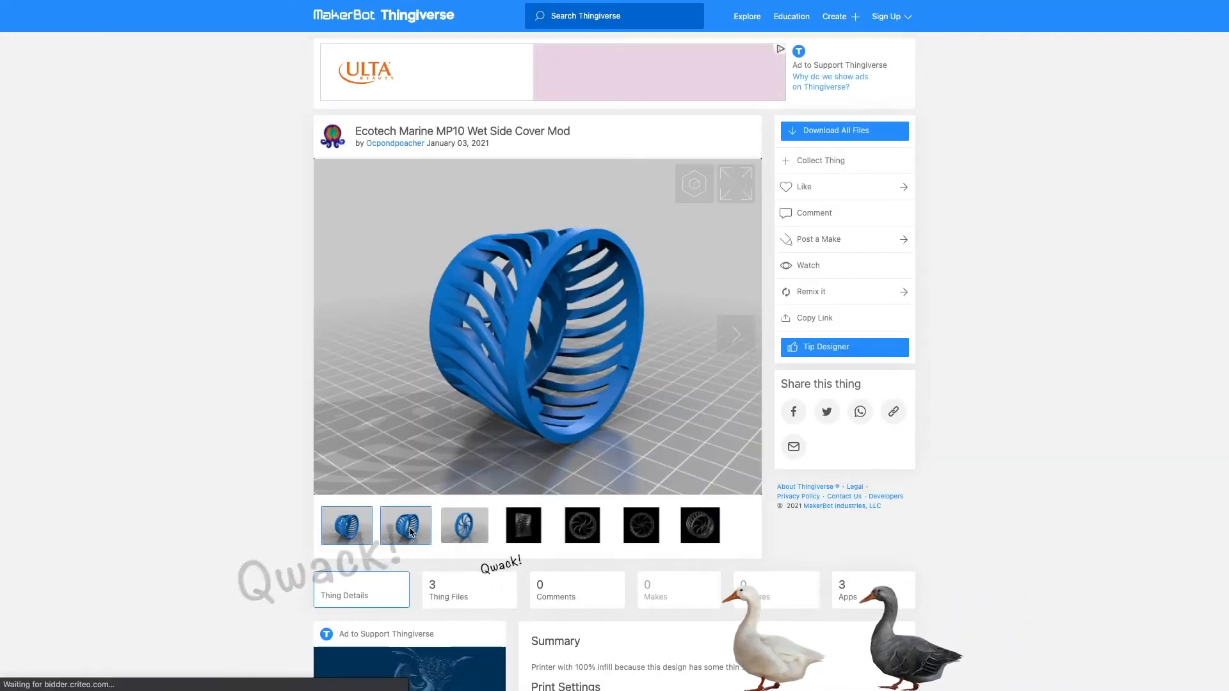
pyautogui.click(464, 524)
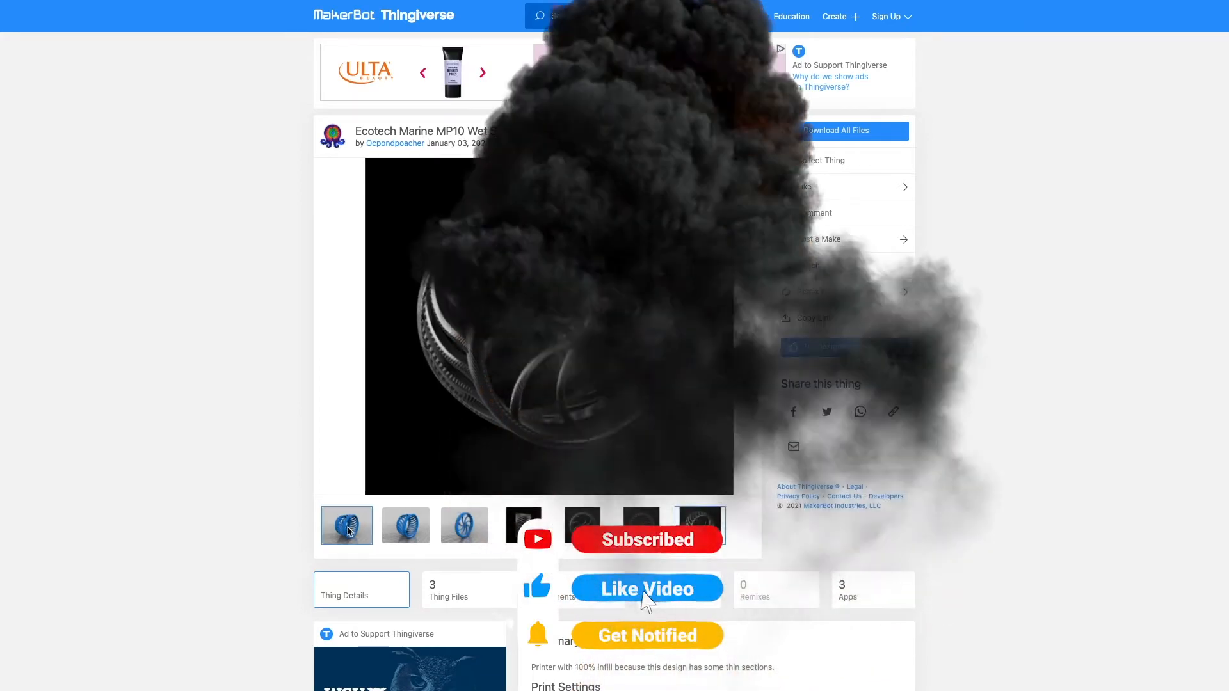
pyautogui.scroll(-3)
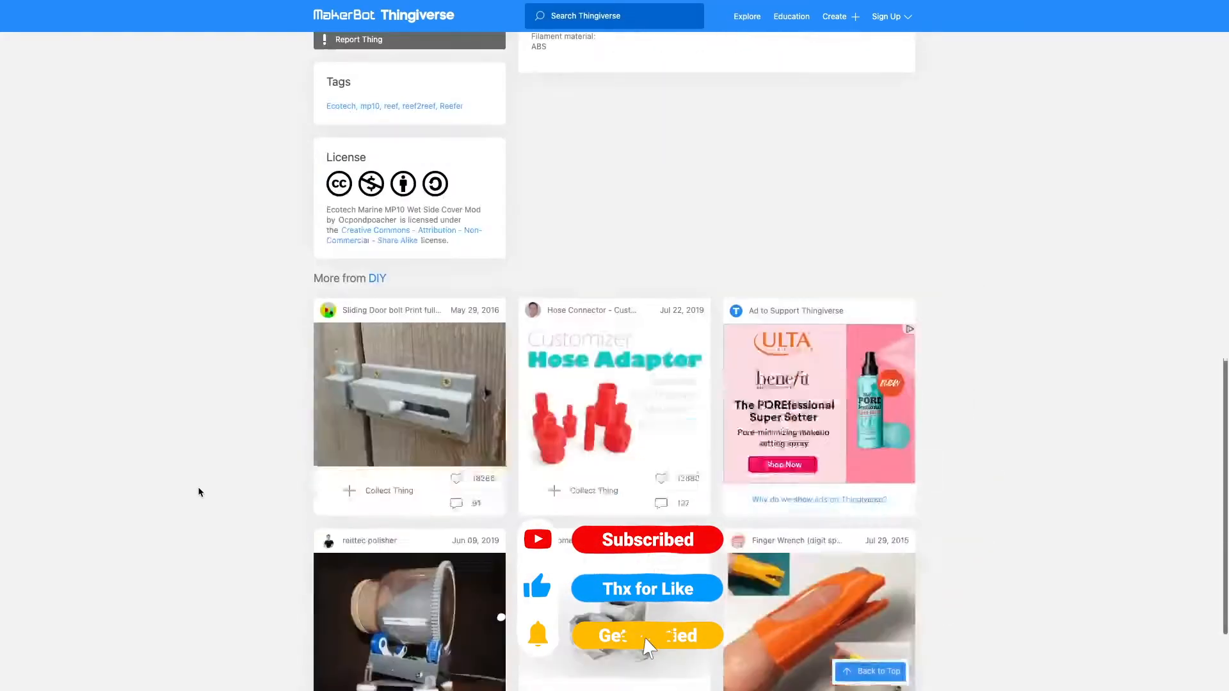